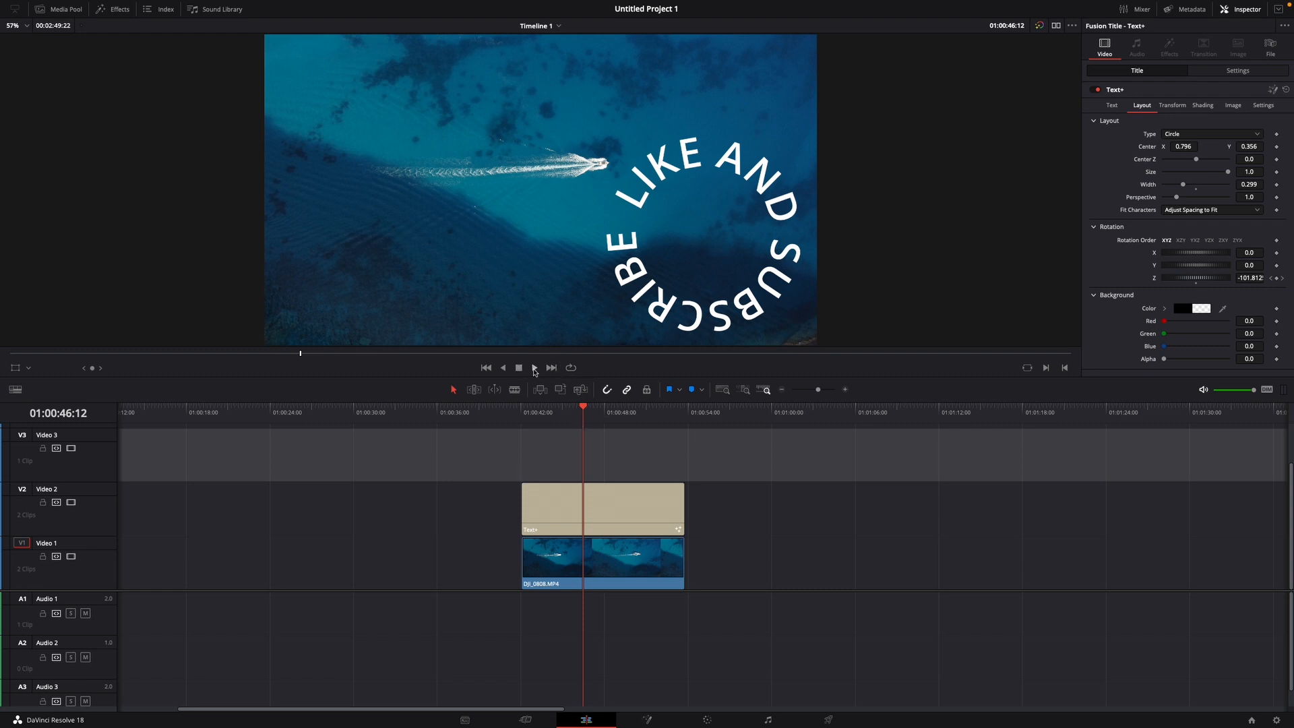
Step: Preview the spinning 'LIKE AND SUBSCRIBE' title over the drone footage, then stop playback
click(534, 367)
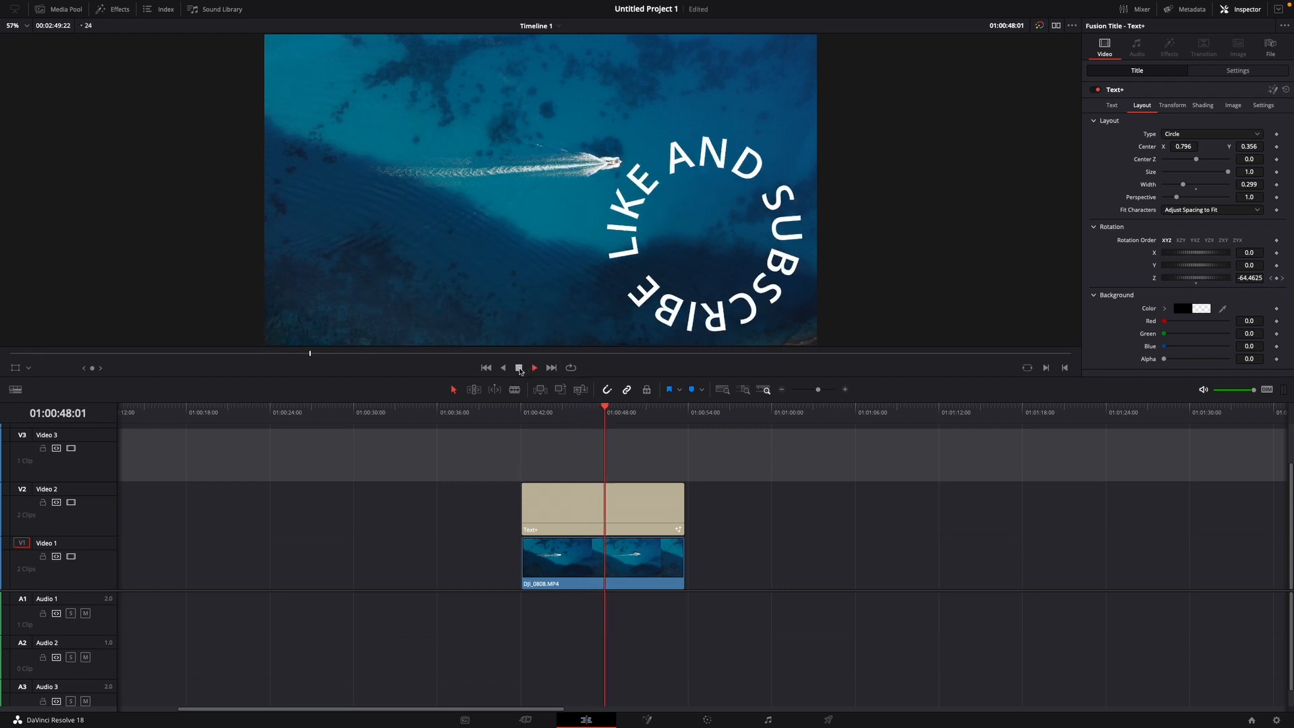
click(534, 366)
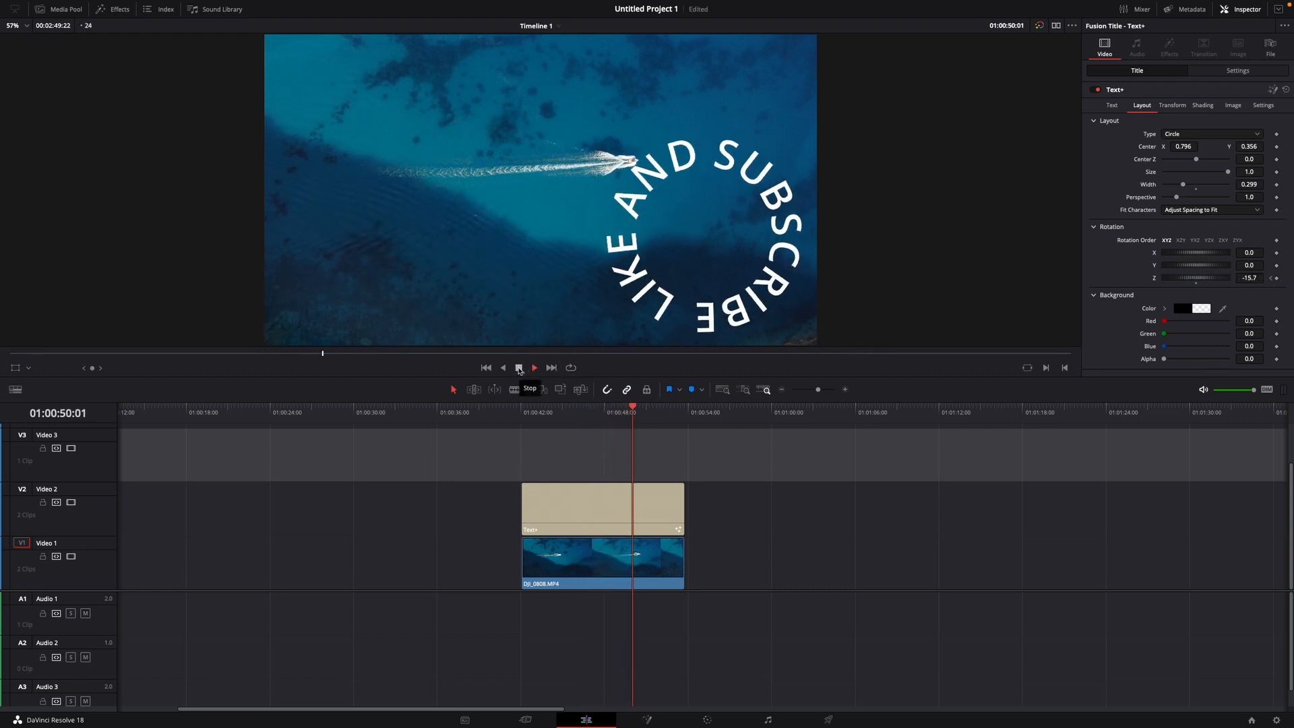
click(522, 411)
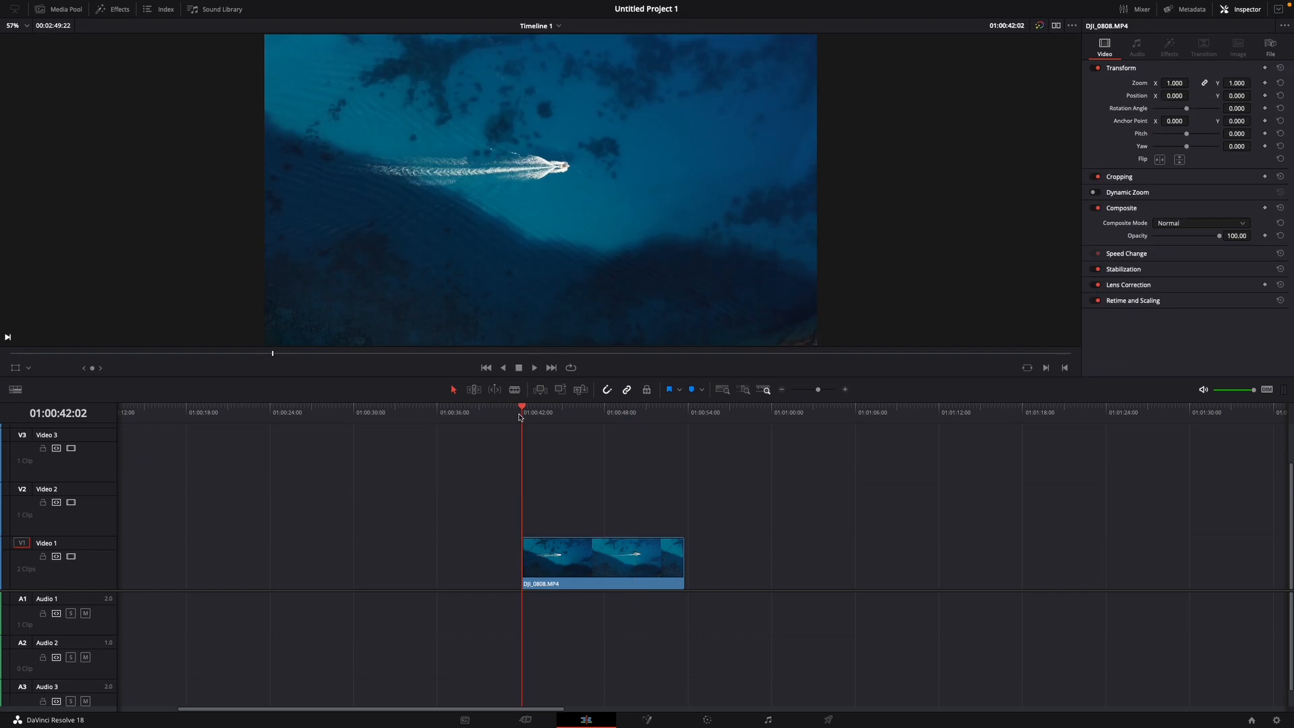
mouse_move(208, 157)
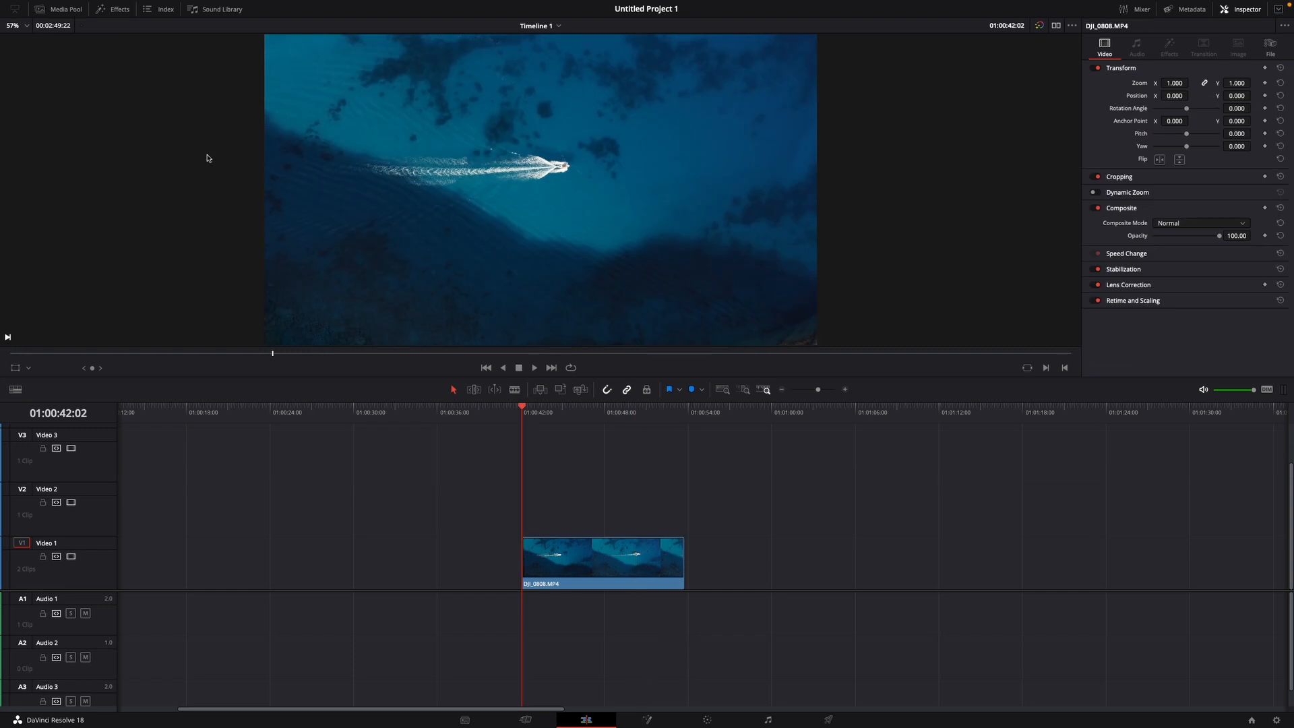
Step: Add a Text+ title from Effects > Titles onto Video 2, trimmed to the boat clip's length
click(119, 10)
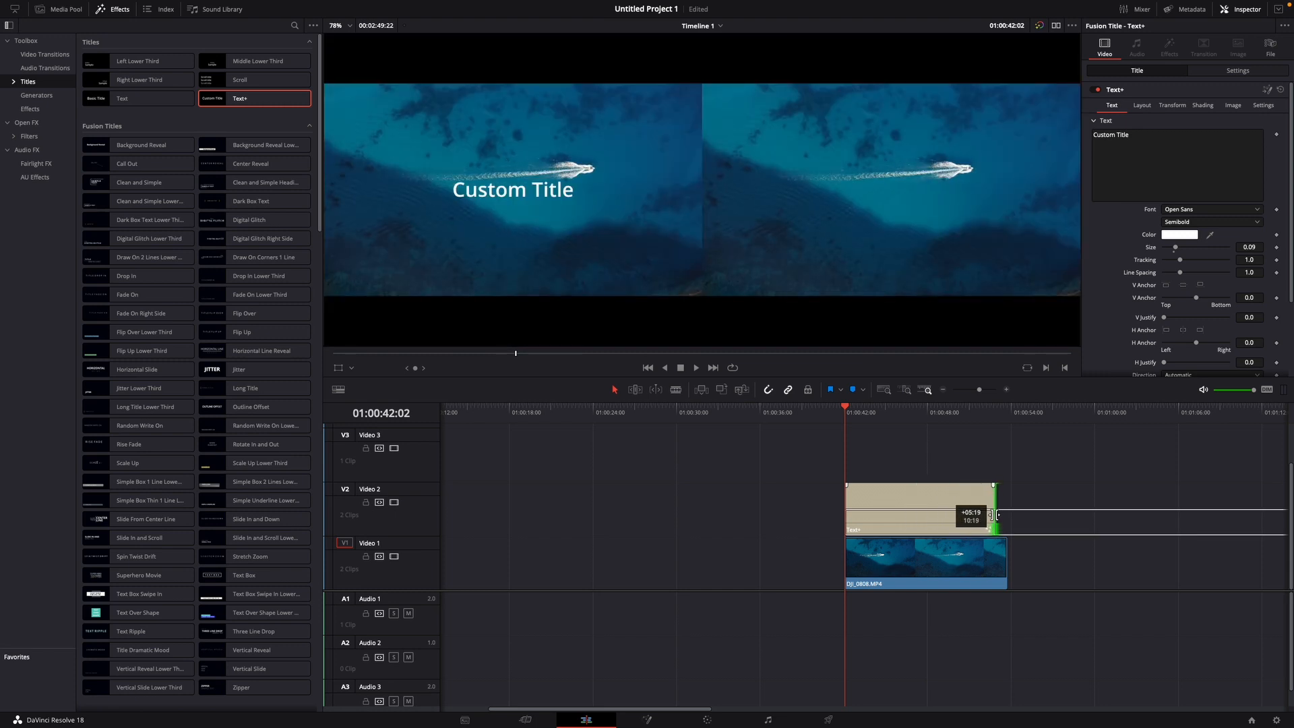
click(112, 10)
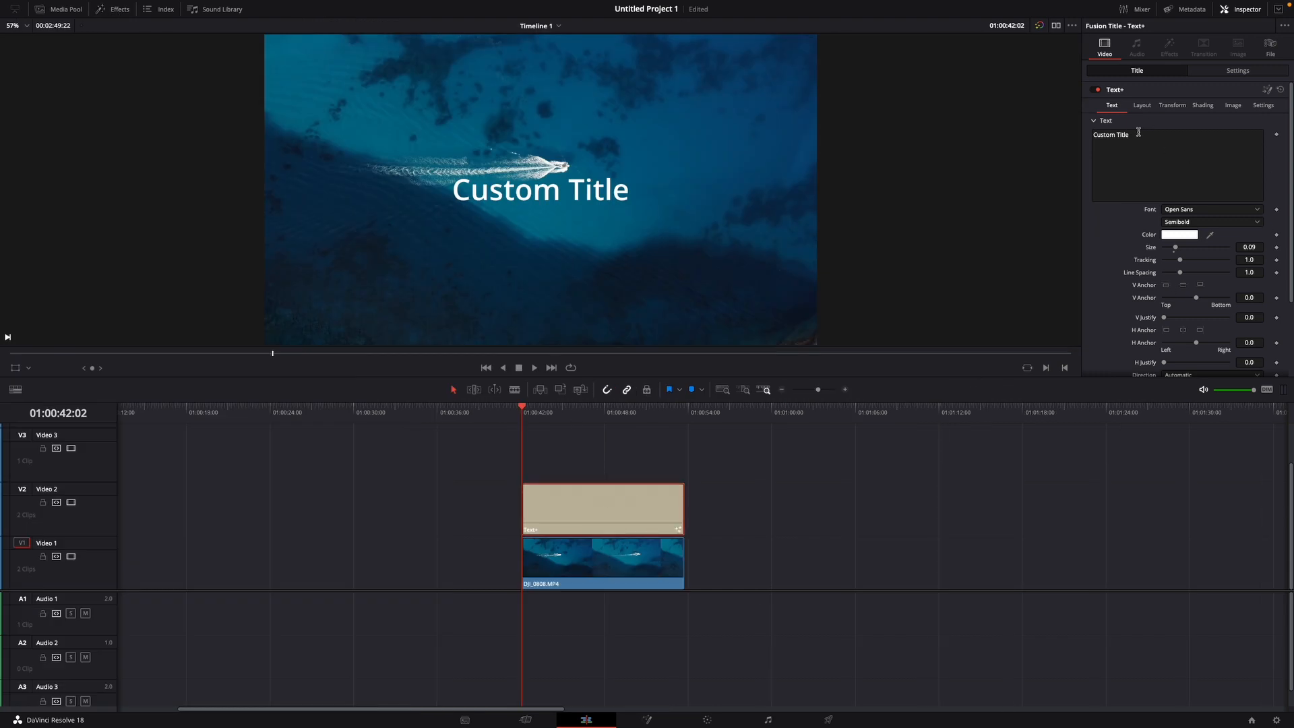
Step: Replace the default Custom Title text with 'Like and Subscribe', correcting the typo
text(Lik)
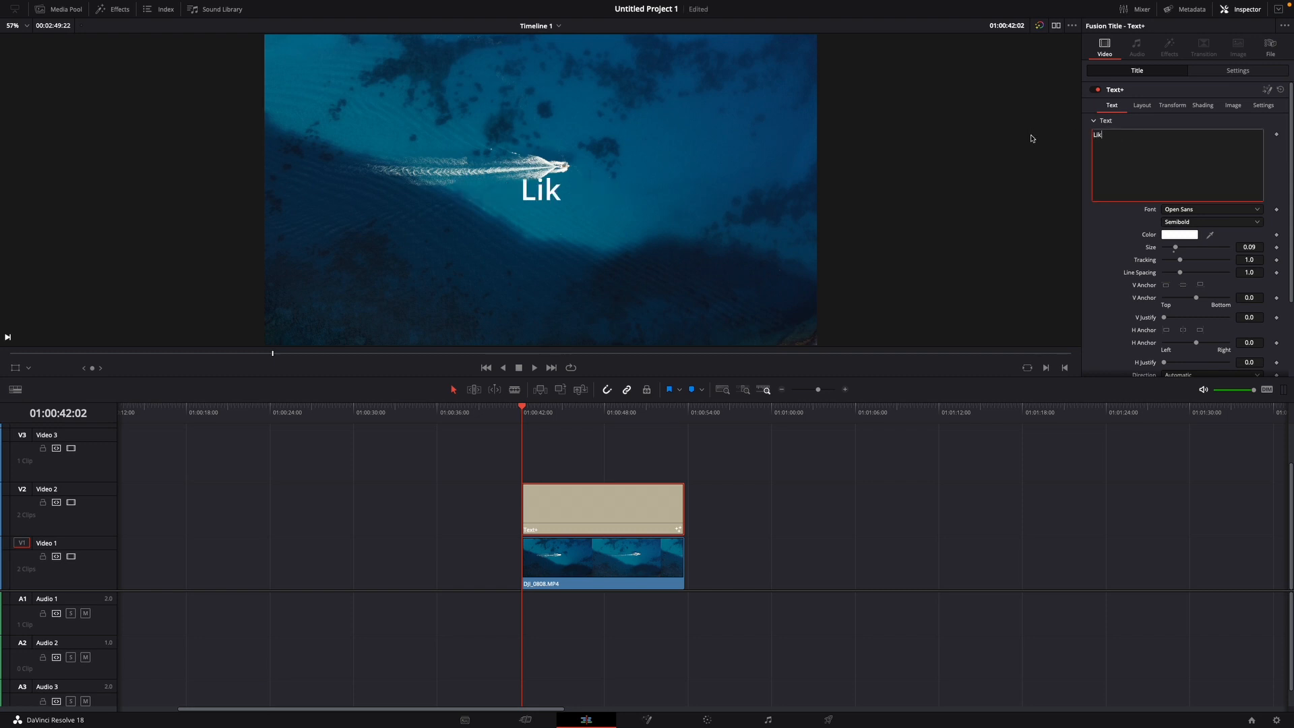
text(e and Subscriveb)
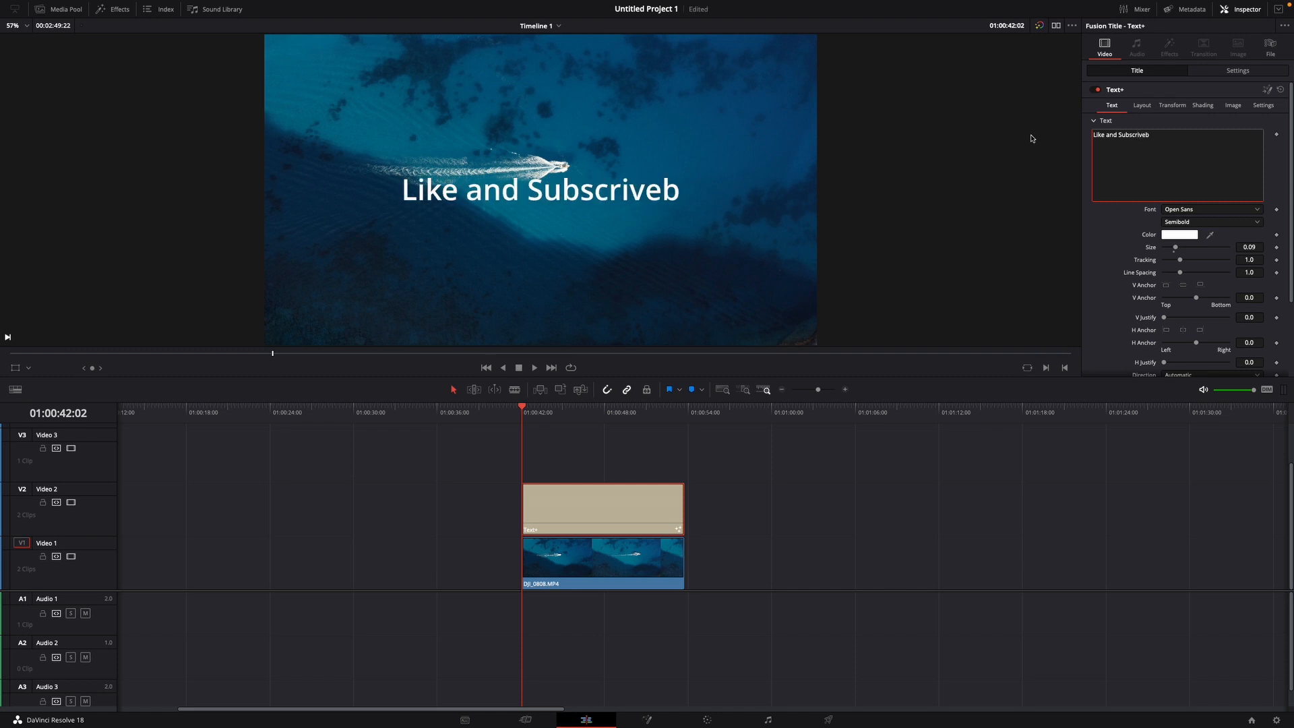
key(Backspace)
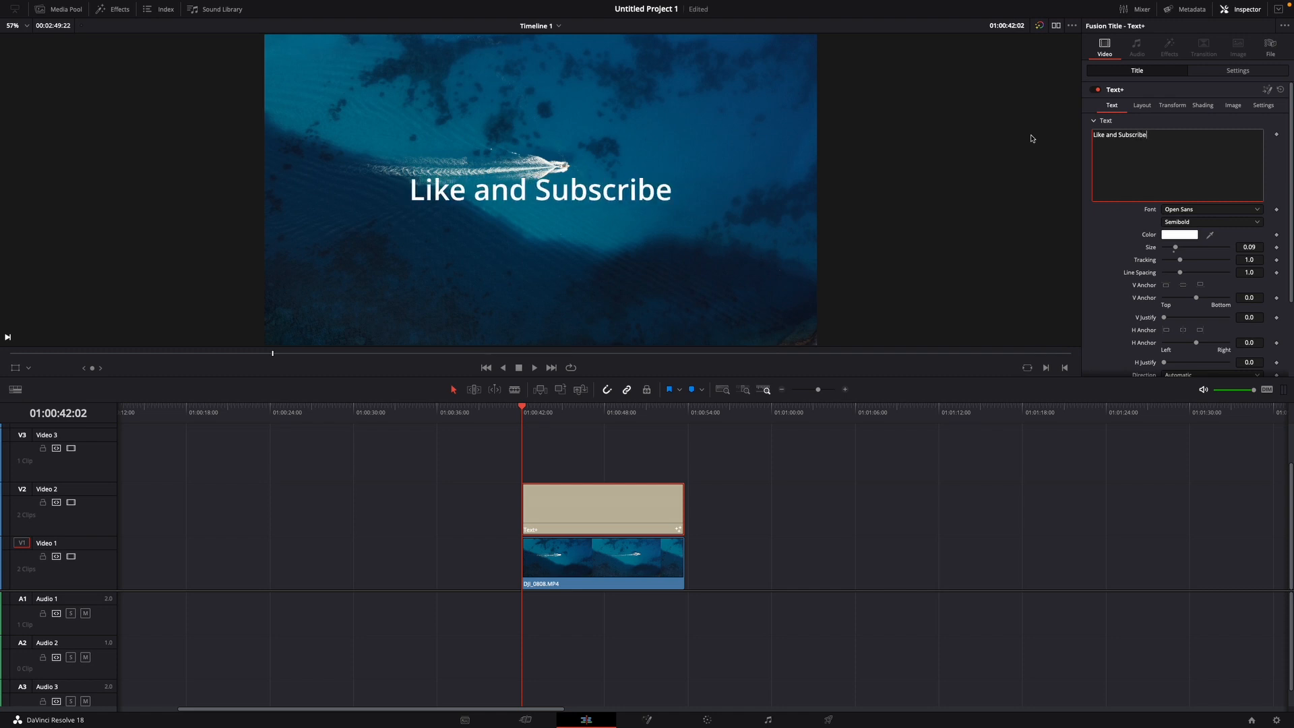
mouse_move(1254, 184)
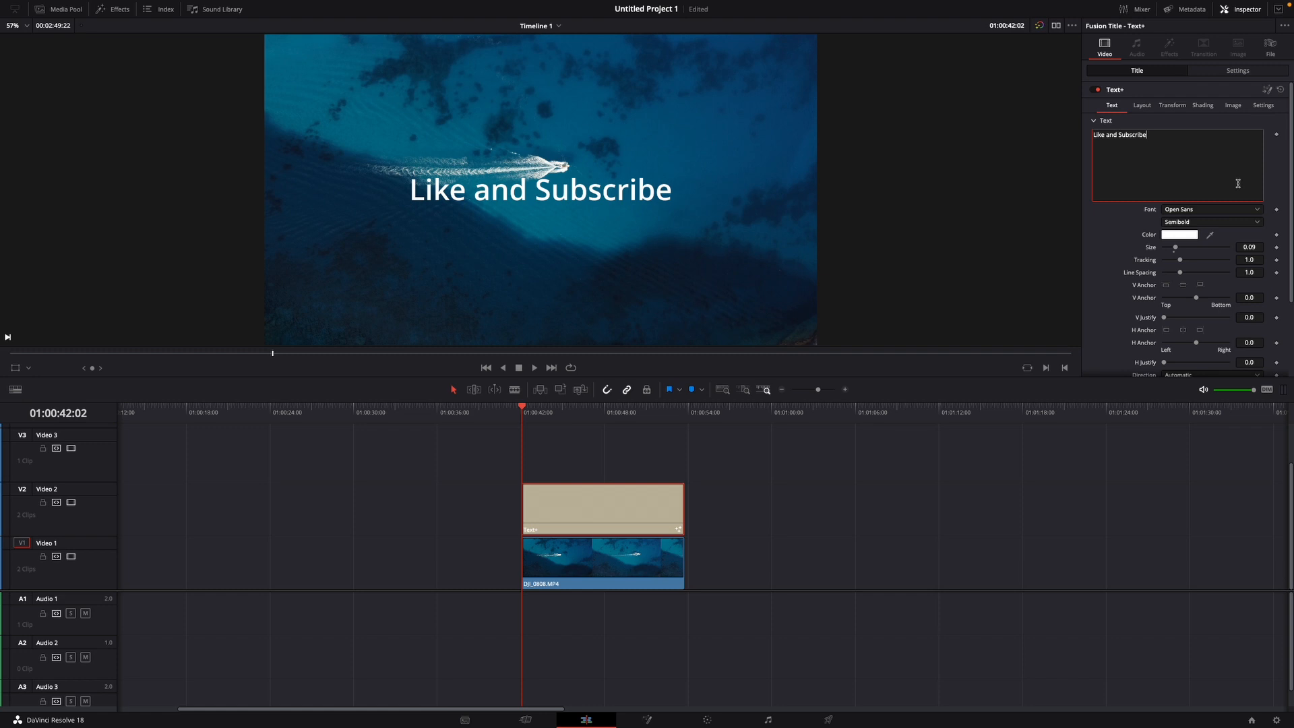
Step: Set the Layout Type to Circle and narrow the Width so the text closes into a small ring
click(1142, 105)
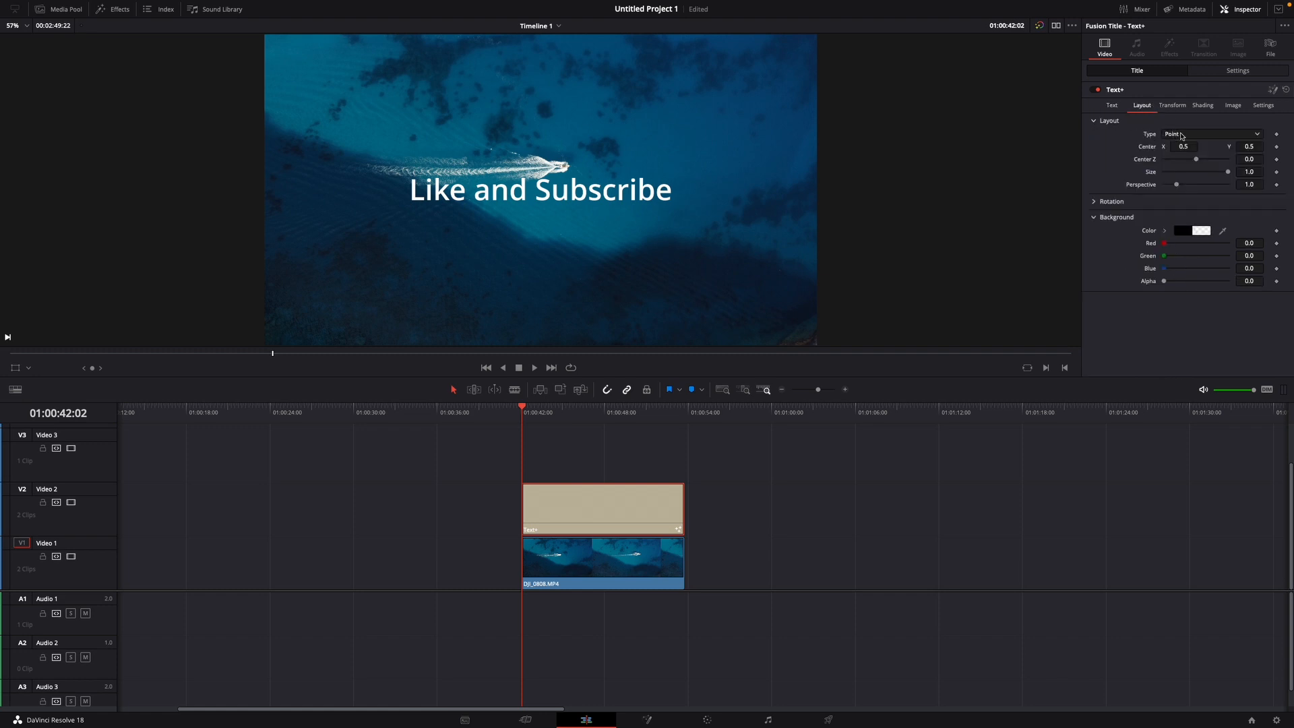
click(1211, 133)
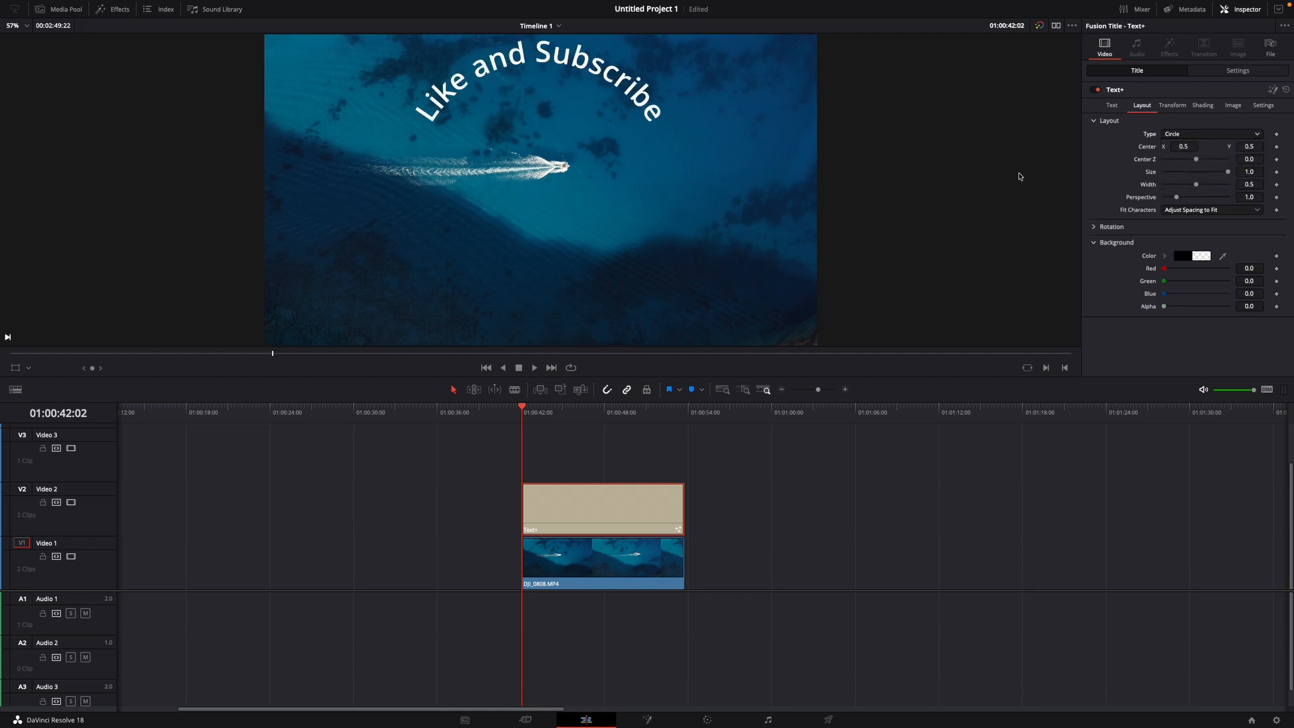
mouse_move(1071, 133)
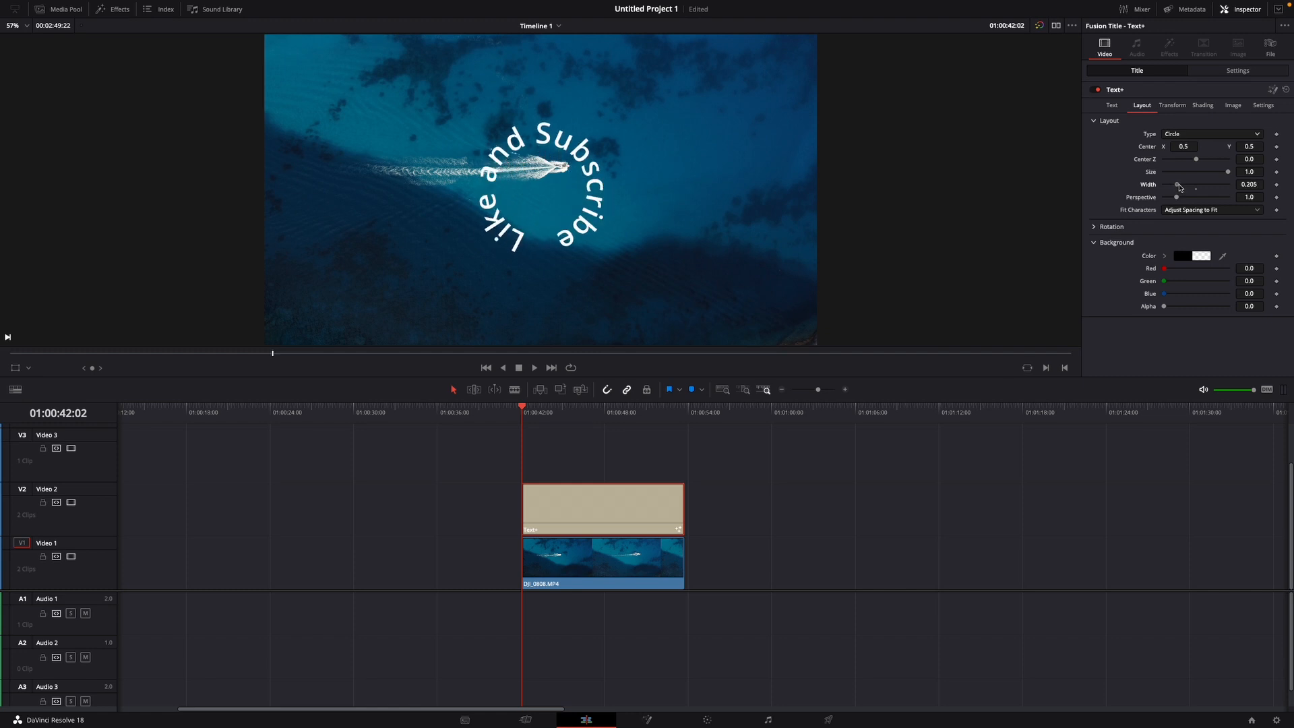
click(1111, 105)
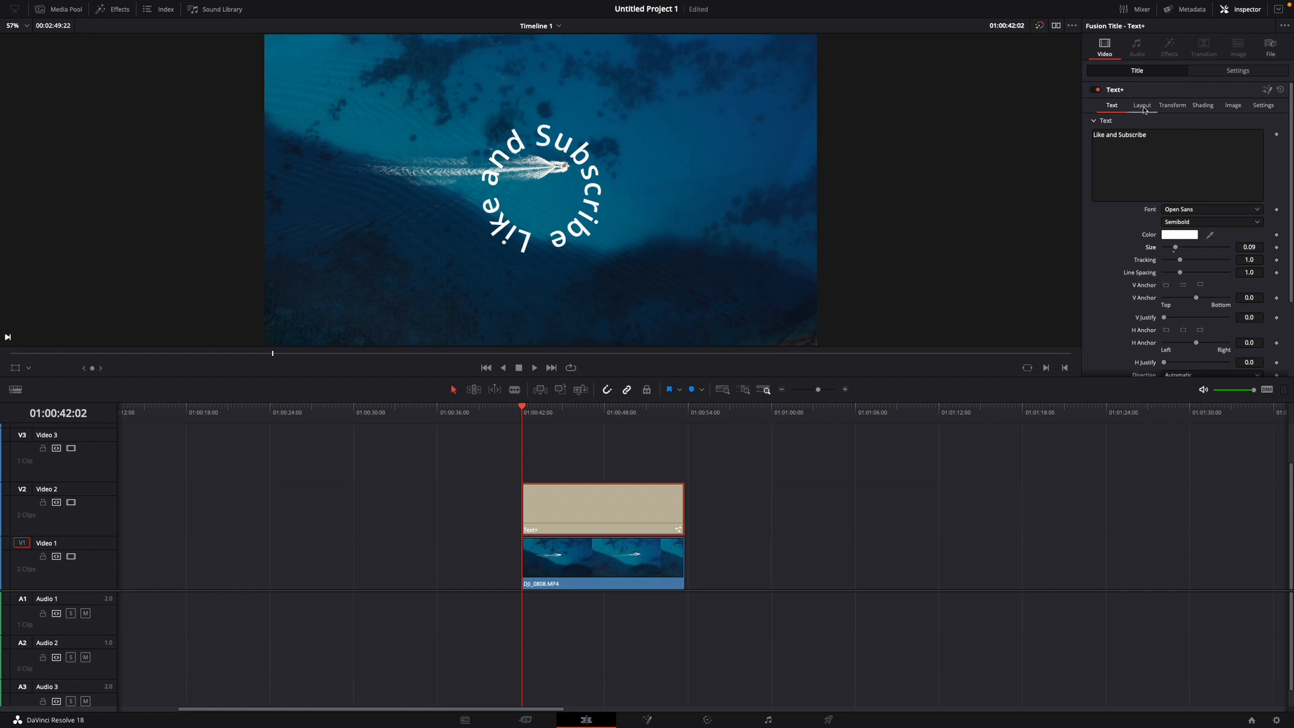
Step: Move the circular title to Center X 0.818, Y 0.308 in the lower right of the frame
click(1142, 105)
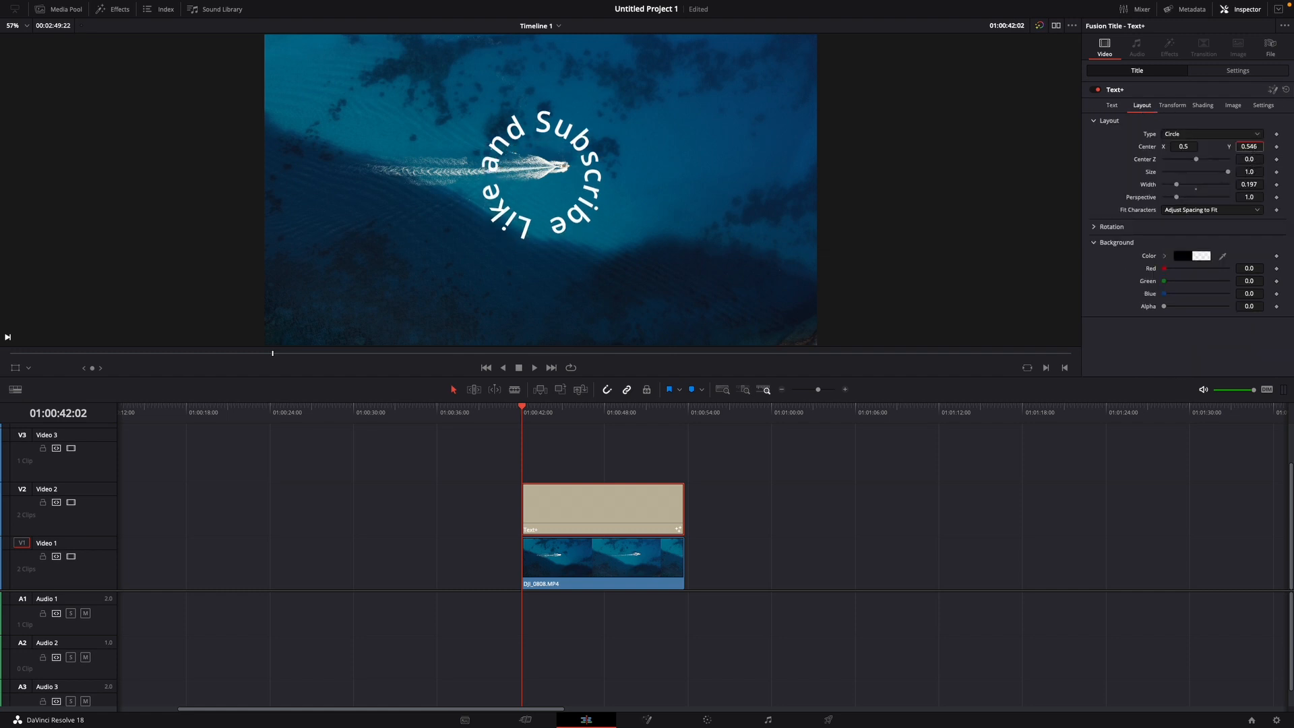
text(0.308)
click(1186, 145)
text(0.818)
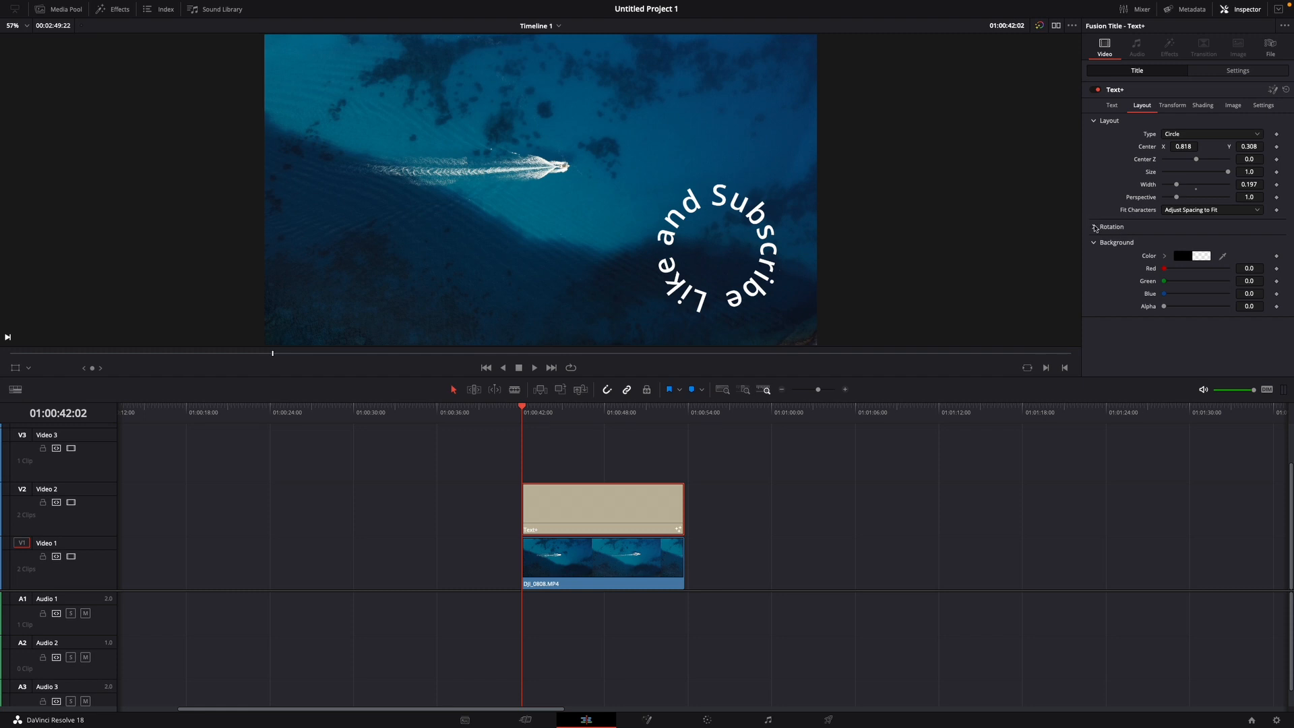
Step: Keyframe the Layout Z rotation at the clip start so the ring spins as the playhead advances
click(1094, 226)
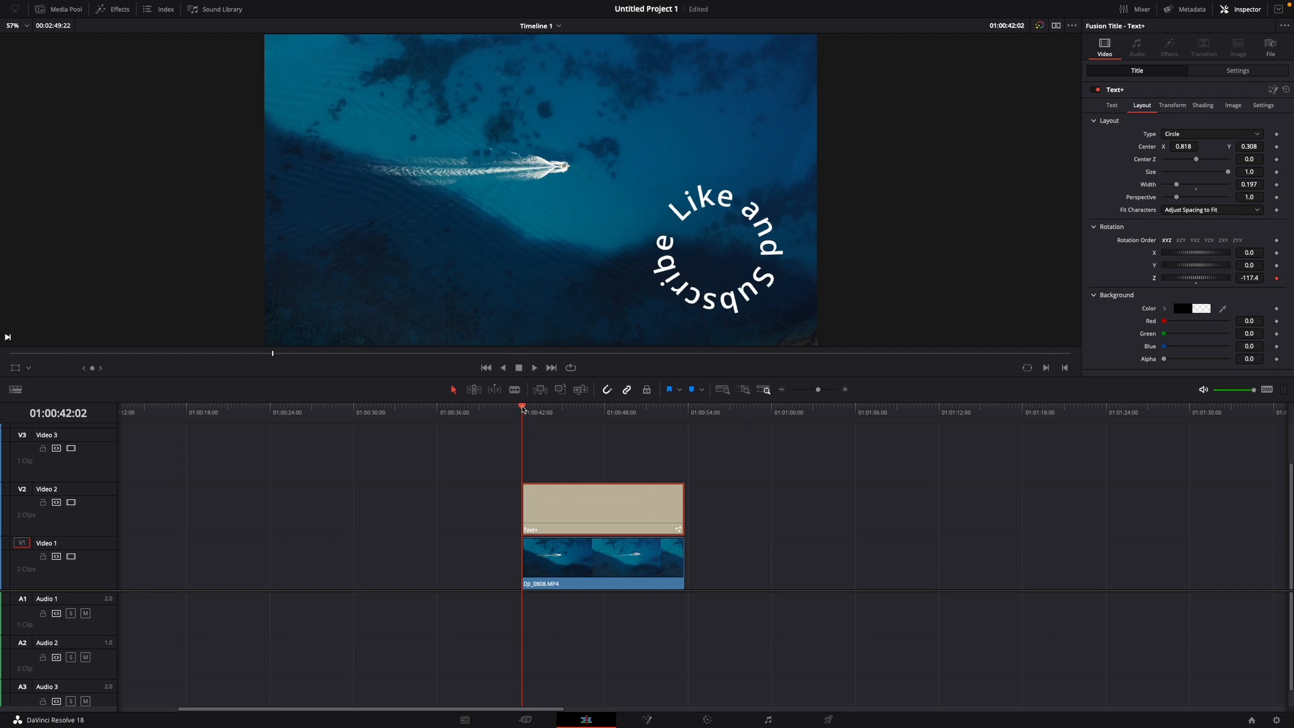
click(676, 405)
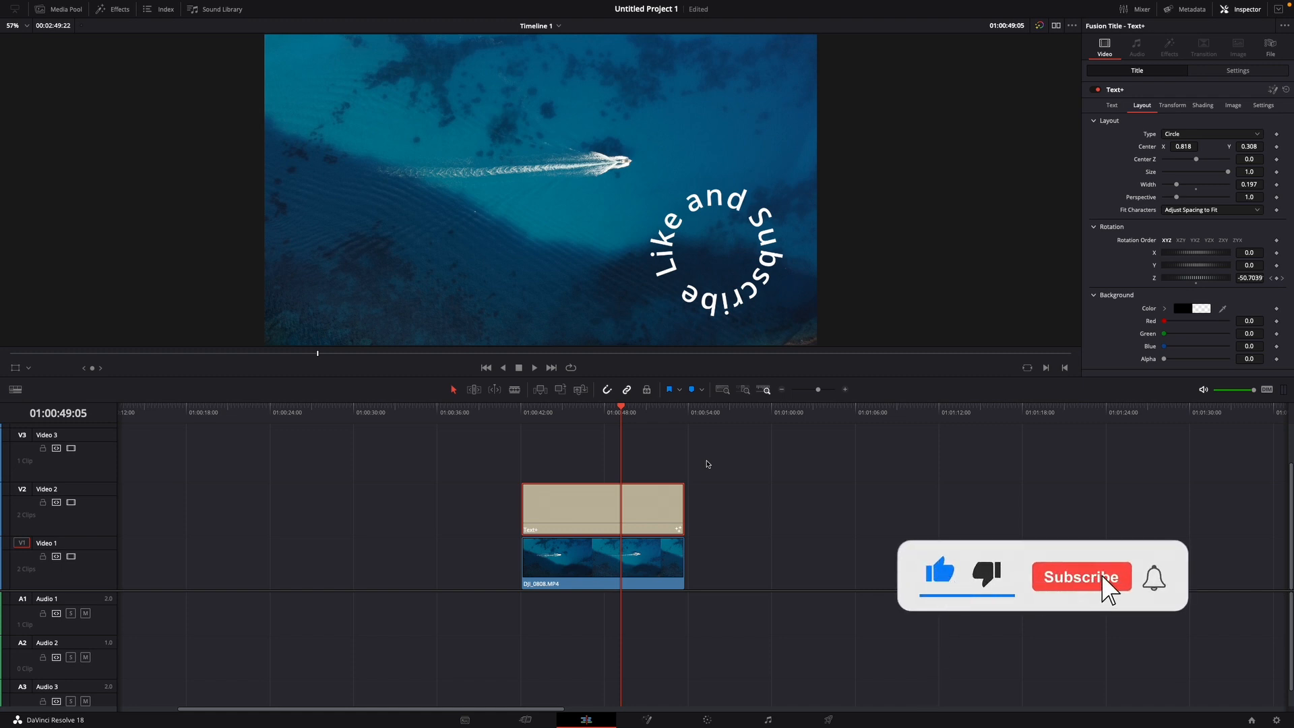
click(1081, 576)
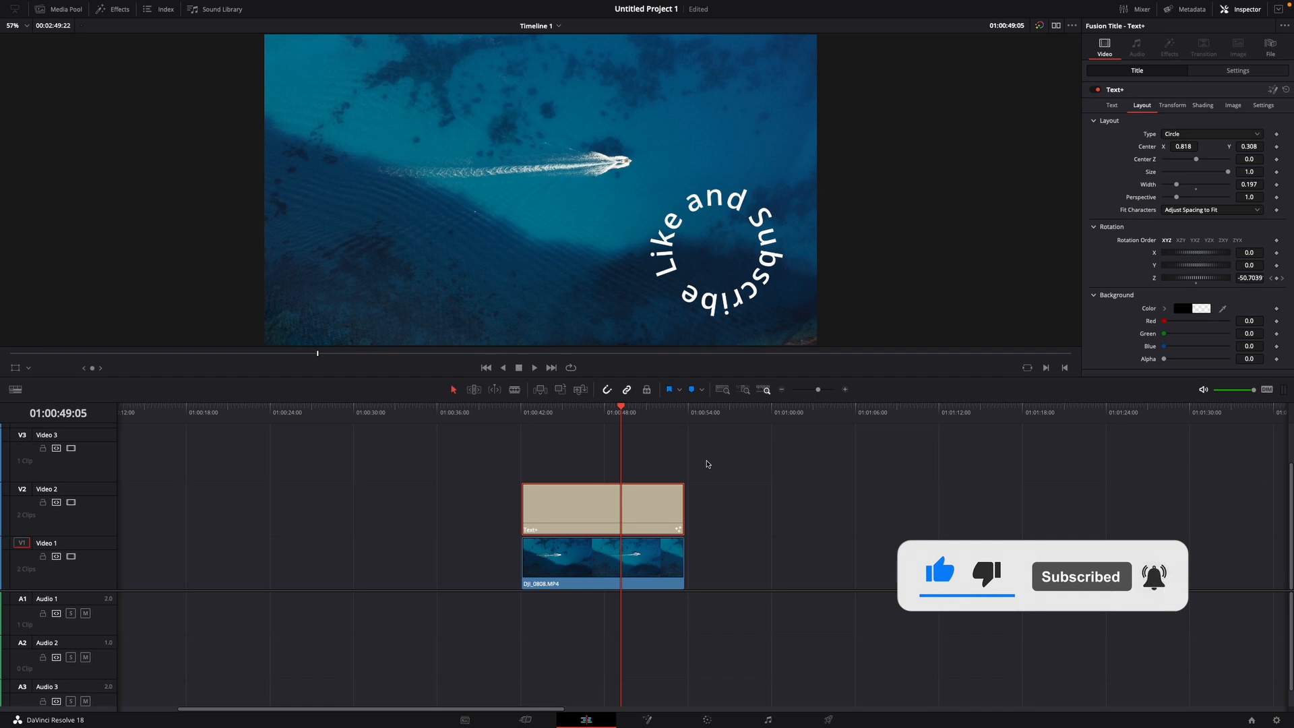